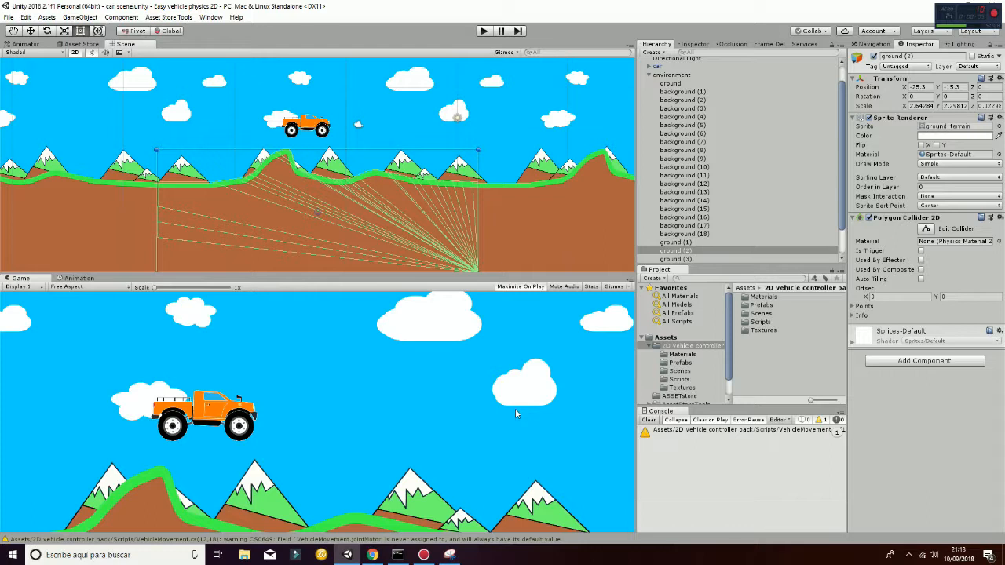
Step: Browse the vehicle pack's Scripts folder, then list its bike, car and tank demo scenes
{"action": "left_click", "coordinate": [679, 379]}
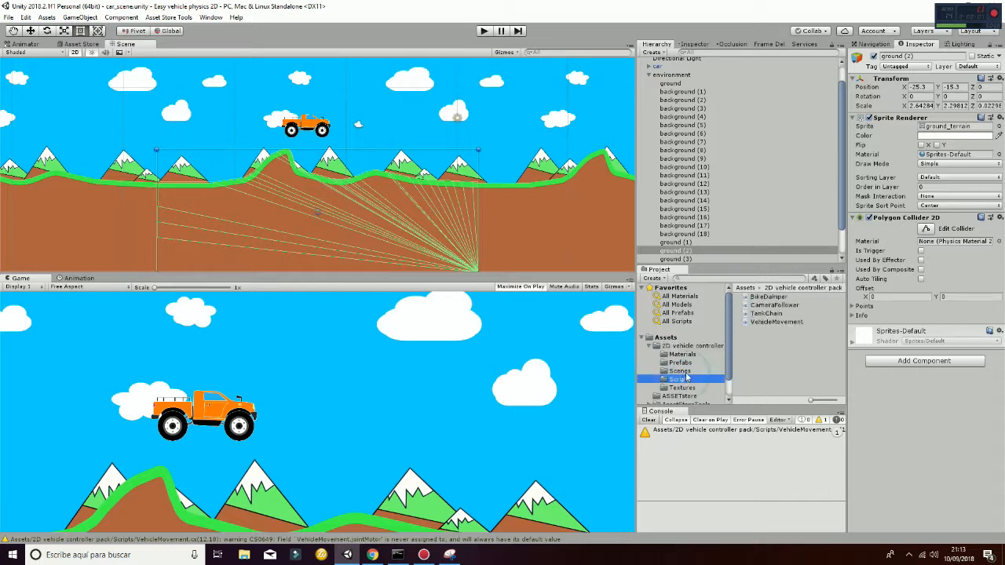
{"action": "left_click", "coordinate": [679, 371]}
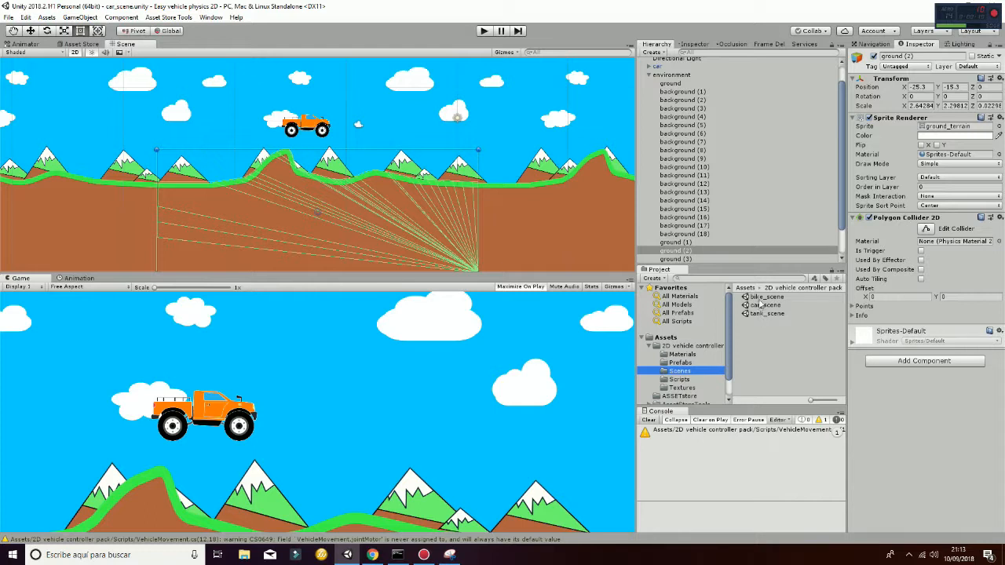
{"action": "mouse_move", "coordinate": [762, 318]}
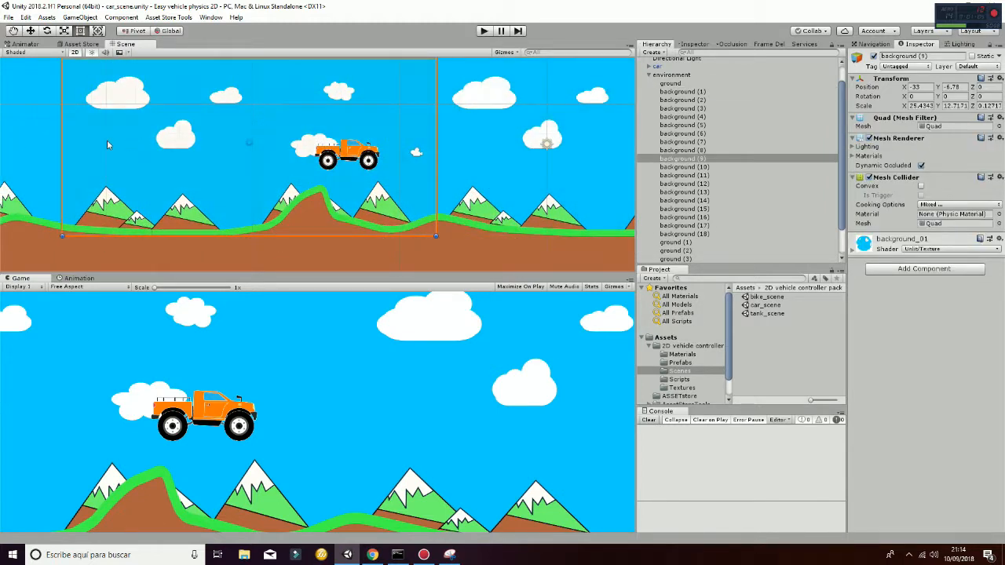
{"action": "mouse_move", "coordinate": [451, 131]}
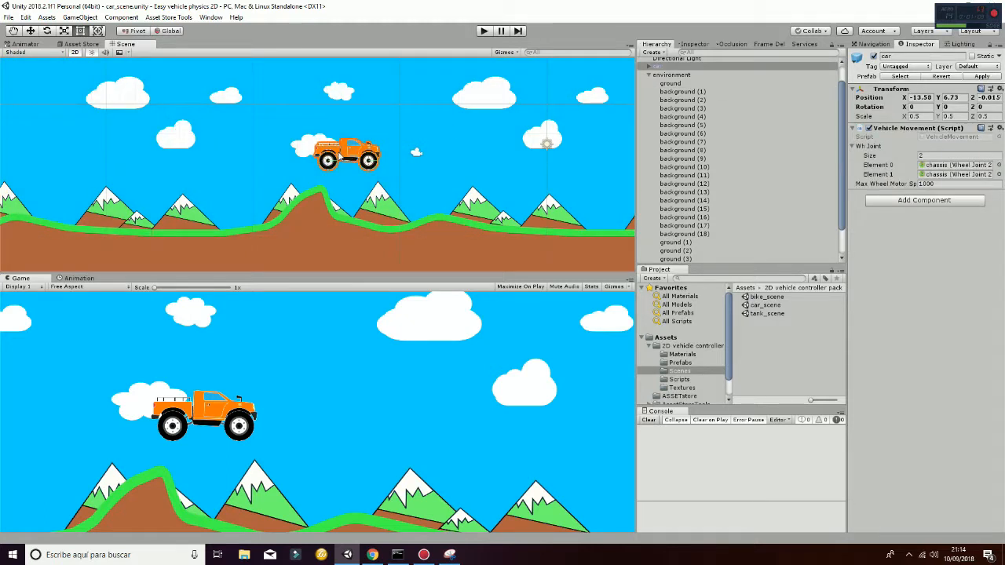
Step: Expand the car in the Hierarchy to show chassis, both wheels and the rear wheel's inner wheel
{"action": "left_click", "coordinate": [647, 73]}
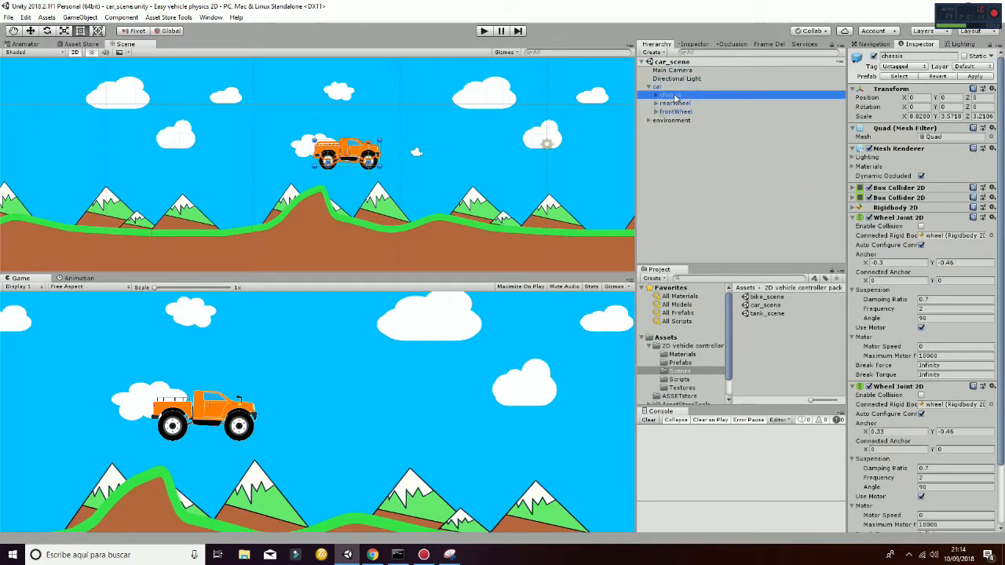
{"action": "left_click", "coordinate": [673, 103]}
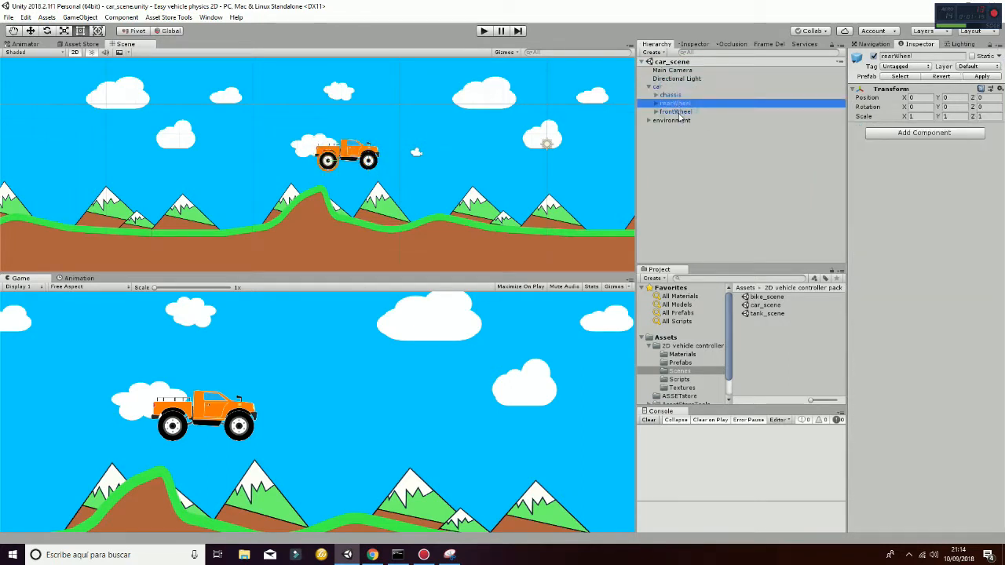
{"action": "left_click", "coordinate": [675, 112]}
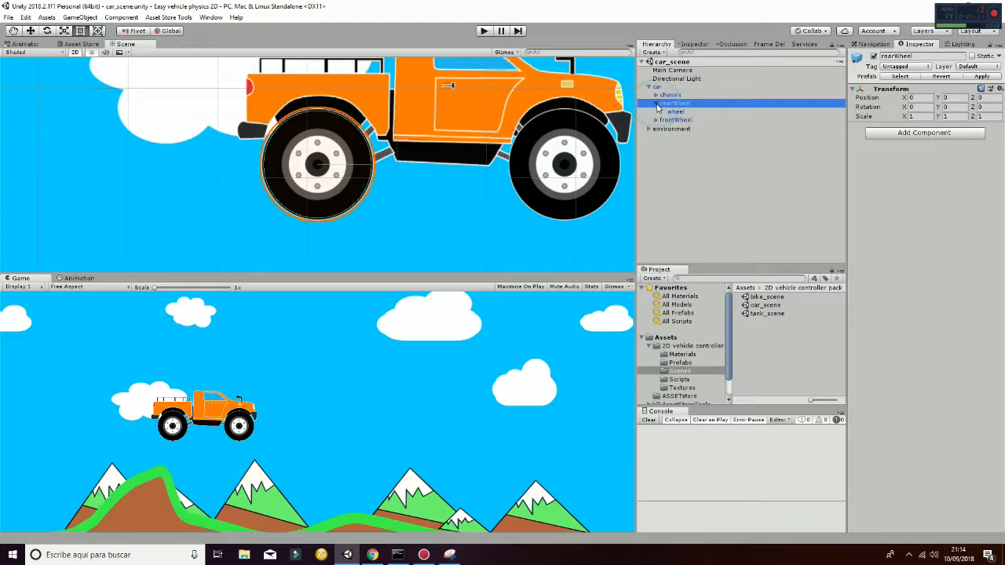
{"action": "left_click", "coordinate": [669, 94]}
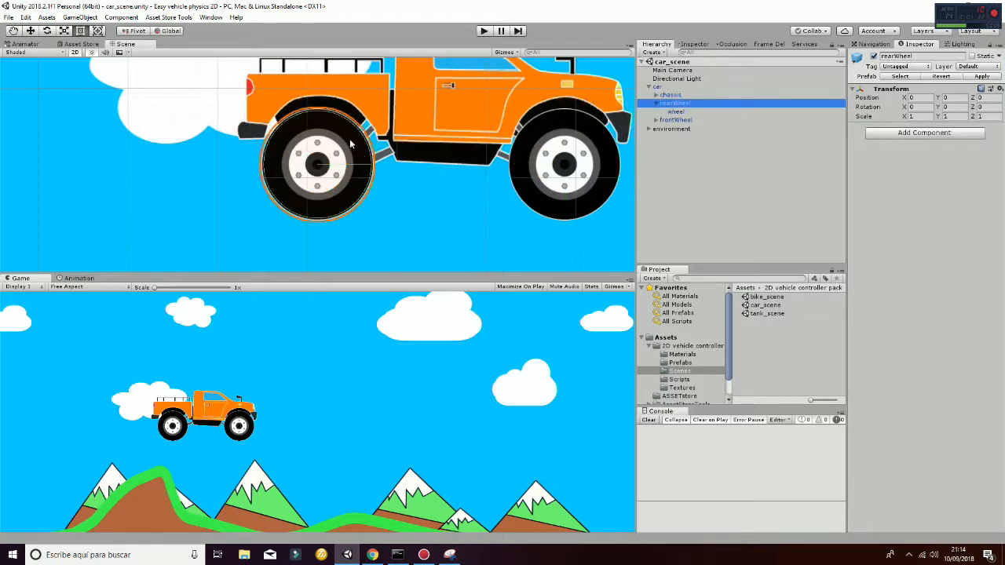
{"action": "mouse_move", "coordinate": [318, 141]}
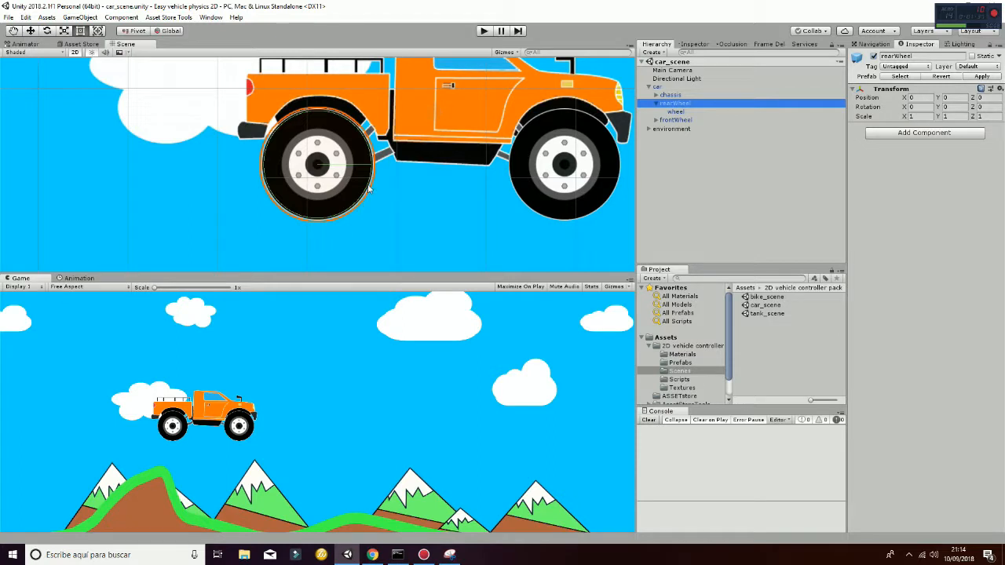
{"action": "mouse_move", "coordinate": [439, 158]}
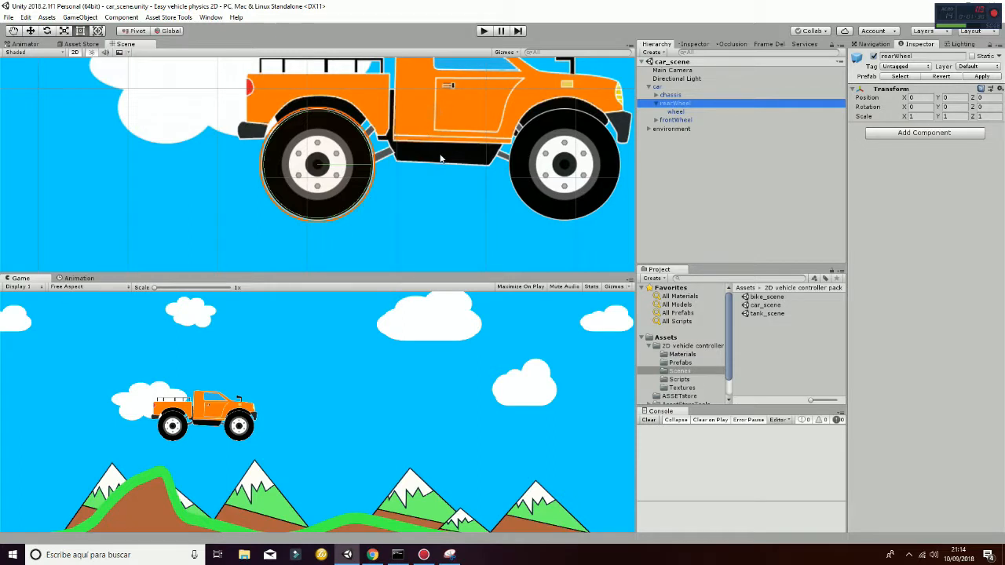
Step: Load bike_scene and select the motorbike so its chassis and wheels are listed while it plays
{"action": "double_click", "coordinate": [766, 296]}
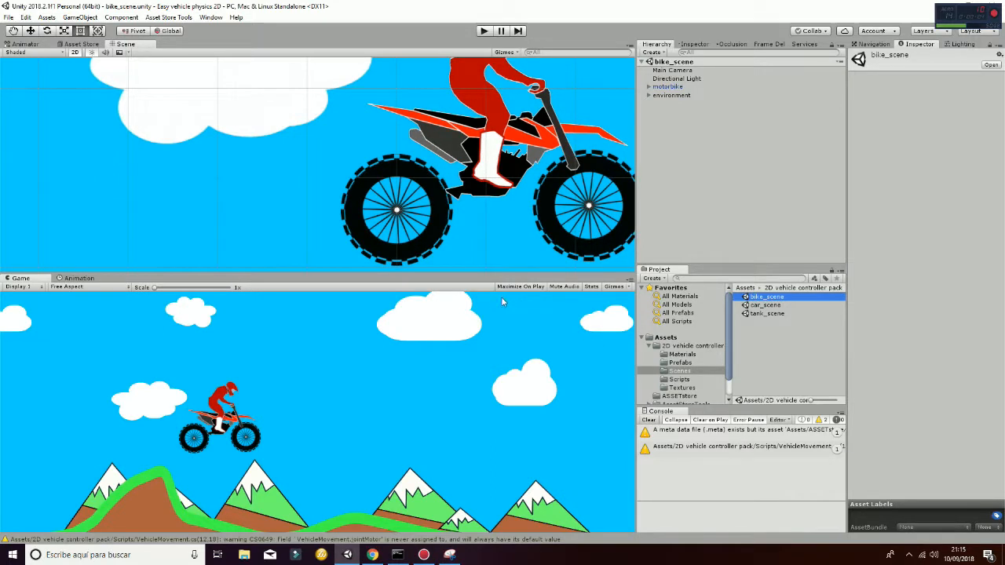
{"action": "left_click", "coordinate": [671, 86]}
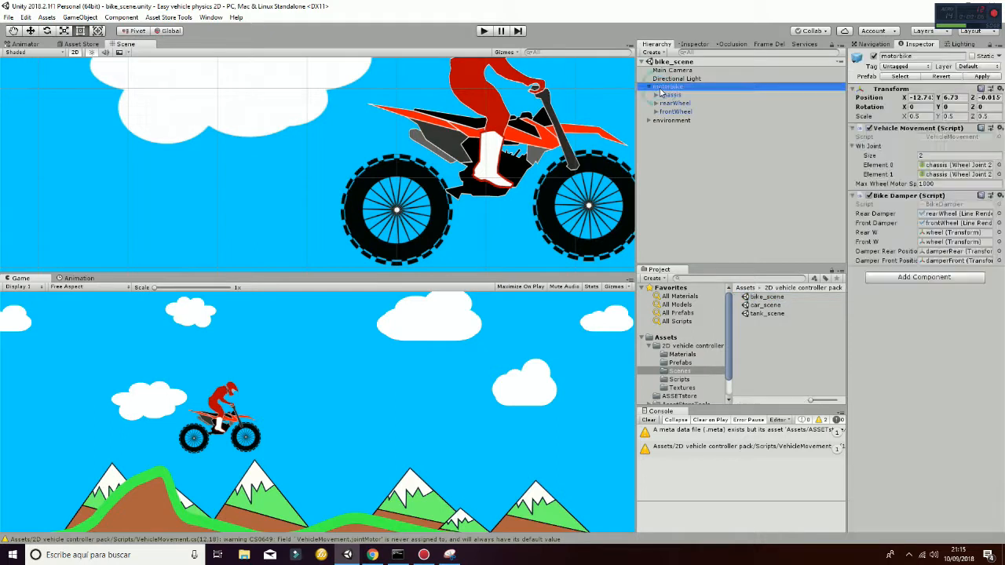
{"action": "left_click", "coordinate": [675, 102]}
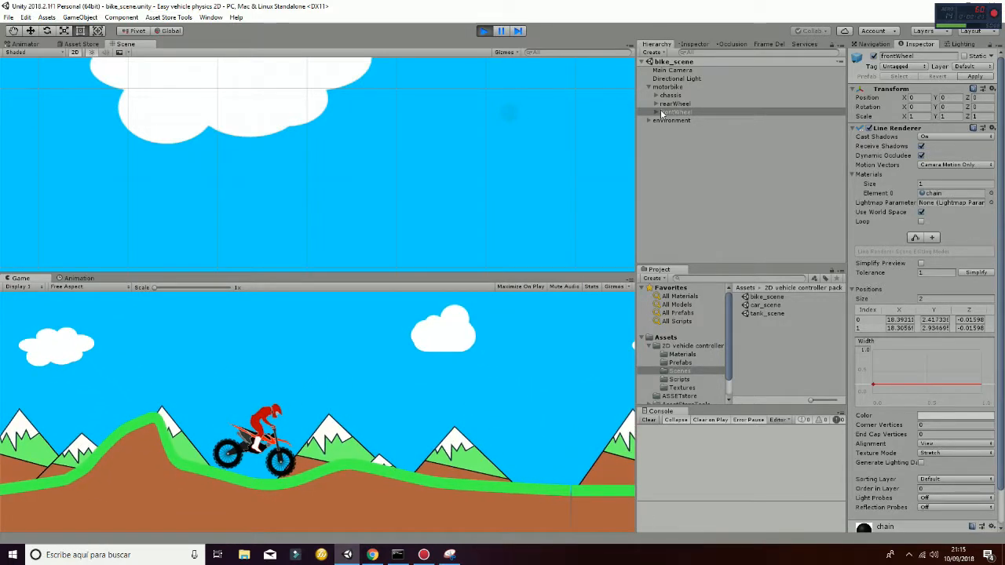
Step: Inspect the motorbike's chassis, movement and damper scripts, and both wheels' chain line renderers
{"action": "left_click", "coordinate": [671, 95]}
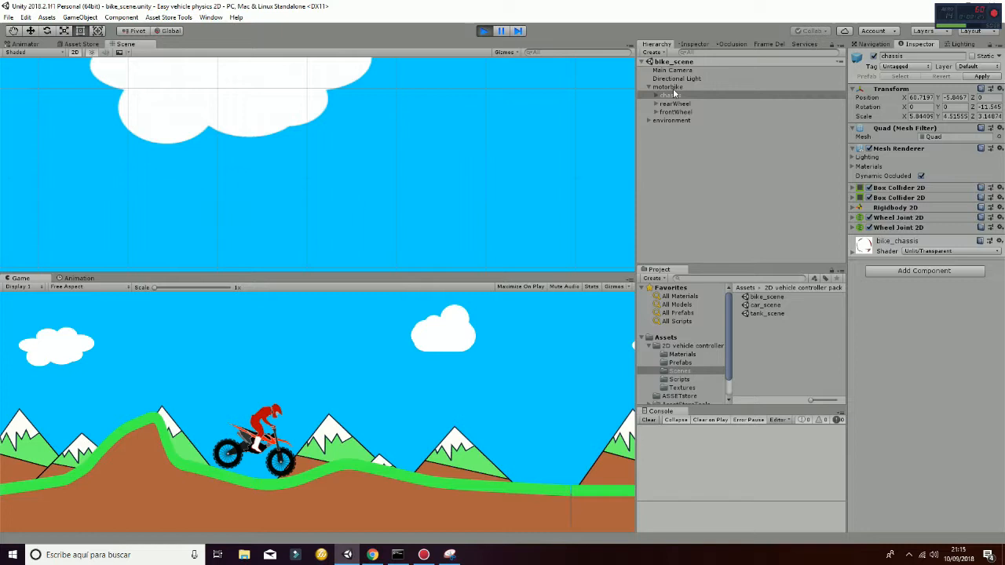
{"action": "left_click", "coordinate": [667, 86]}
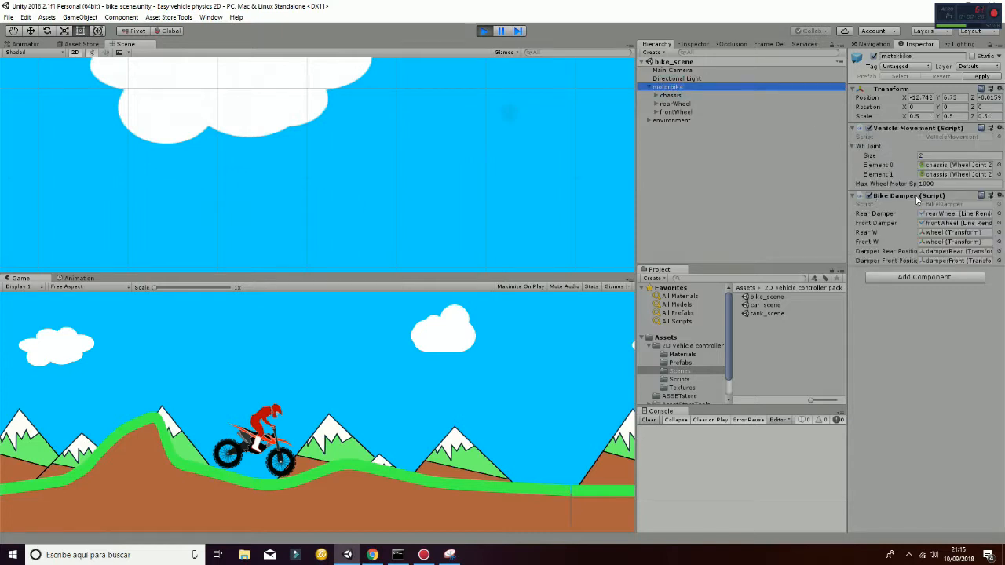
{"action": "mouse_move", "coordinate": [918, 204]}
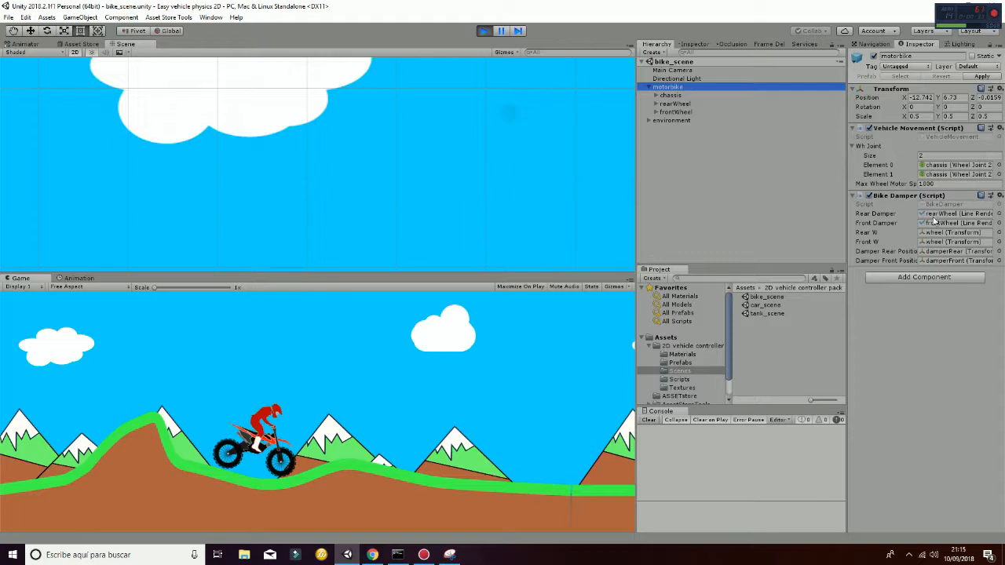
{"action": "left_click", "coordinate": [675, 103]}
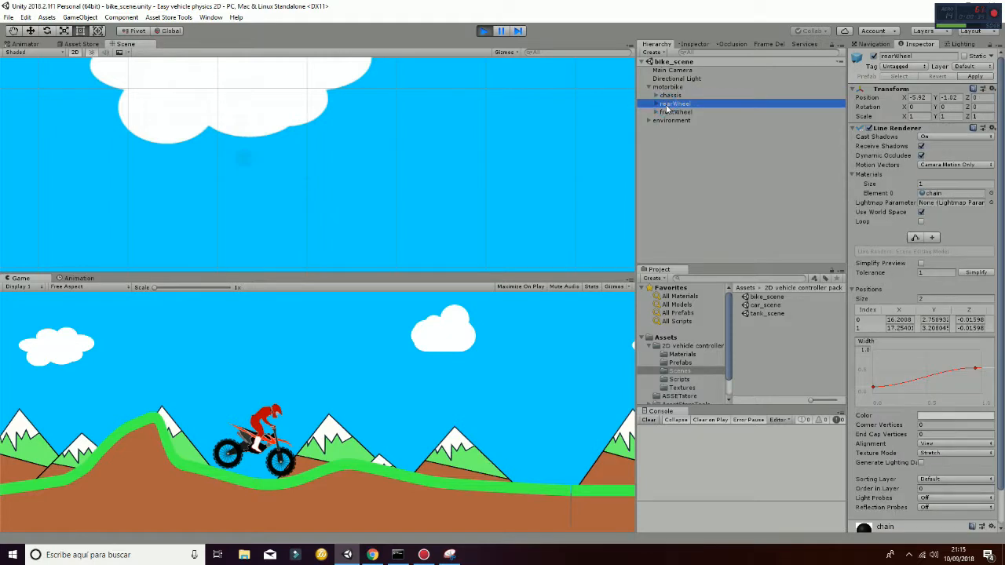
{"action": "mouse_move", "coordinate": [696, 115]}
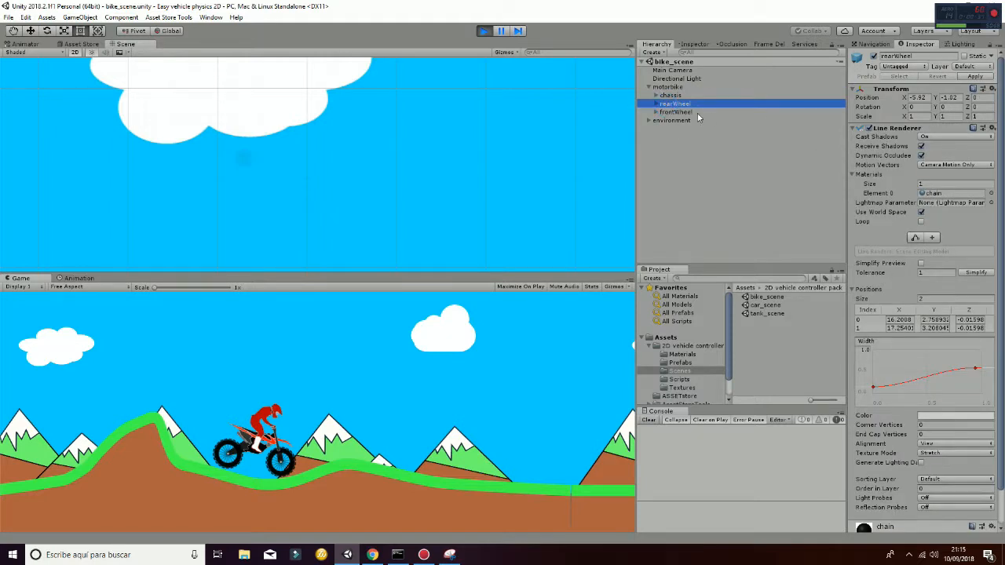
{"action": "left_click", "coordinate": [675, 112]}
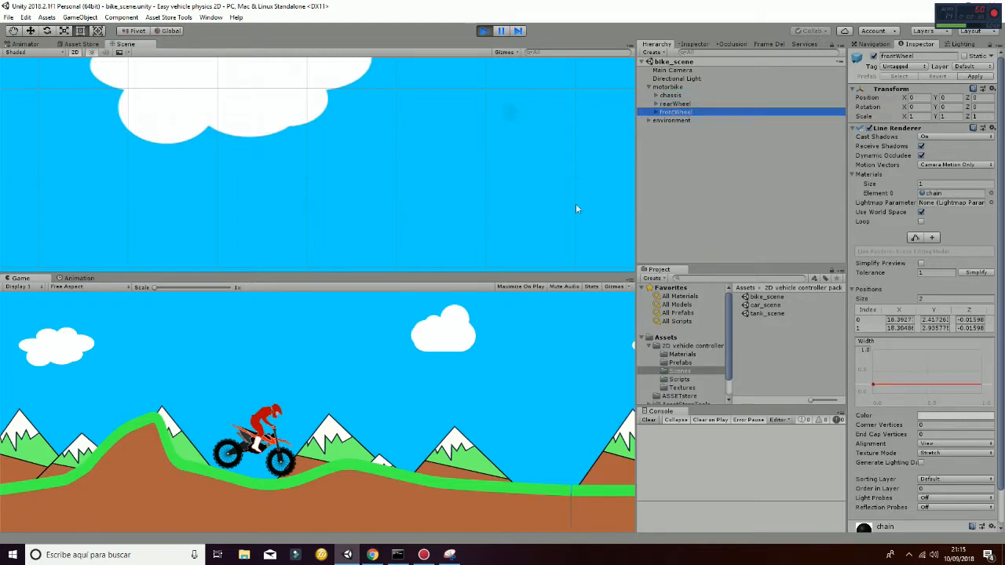
{"action": "left_click", "coordinate": [675, 103]}
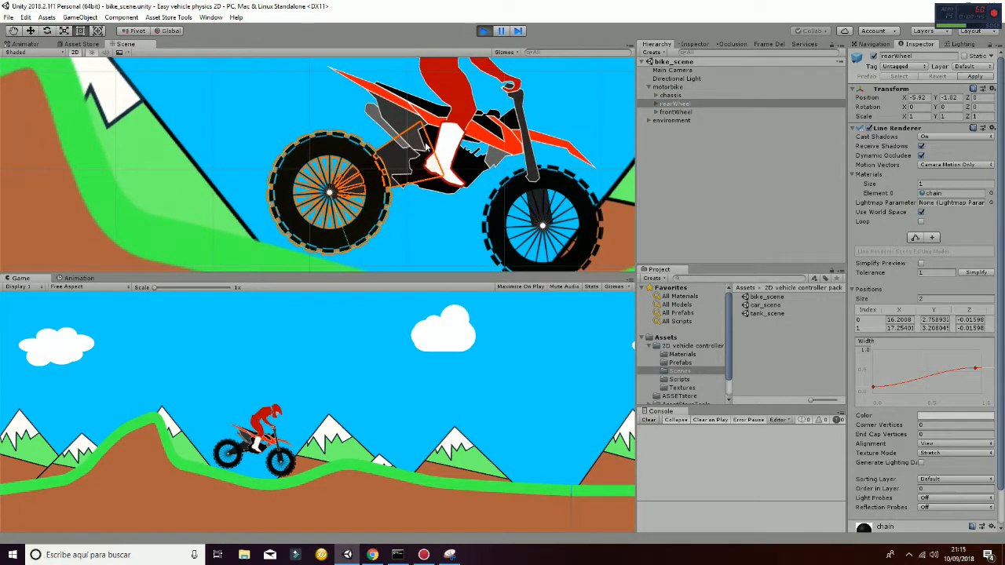
{"action": "mouse_move", "coordinate": [507, 196]}
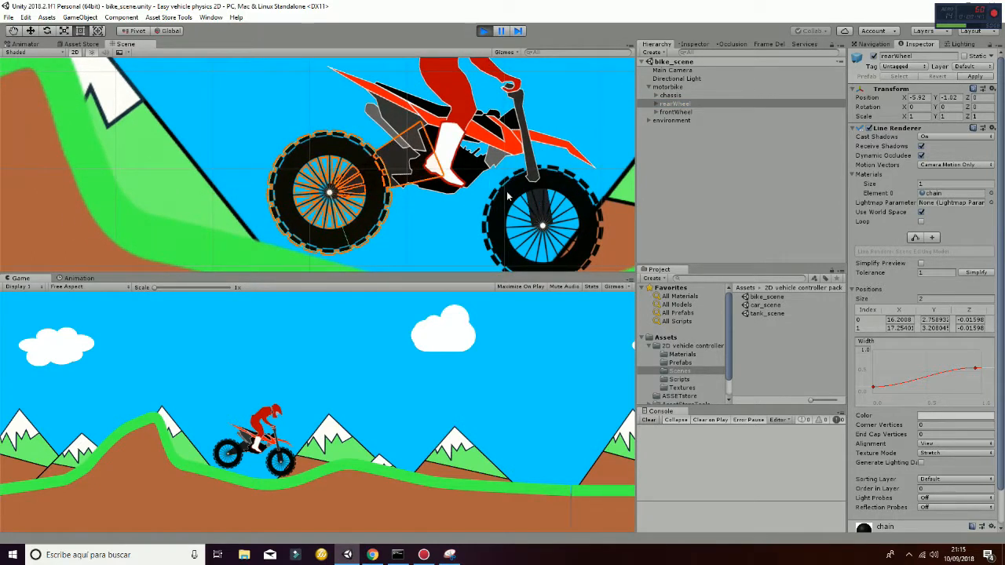
{"action": "left_click", "coordinate": [674, 111]}
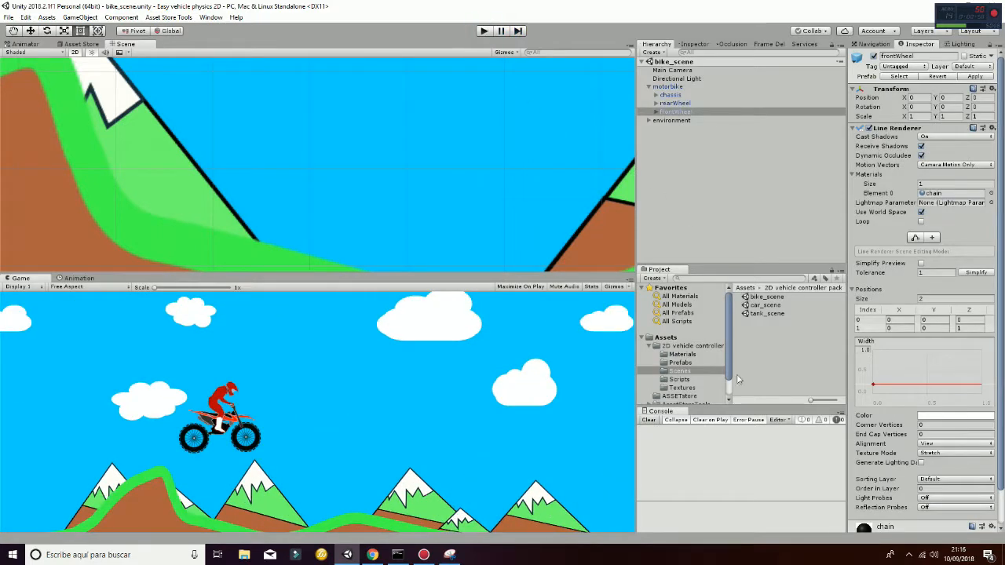
Step: Load the tank scene and expand tank and chassis to inspect the first sprite wheel
{"action": "double_click", "coordinate": [766, 313]}
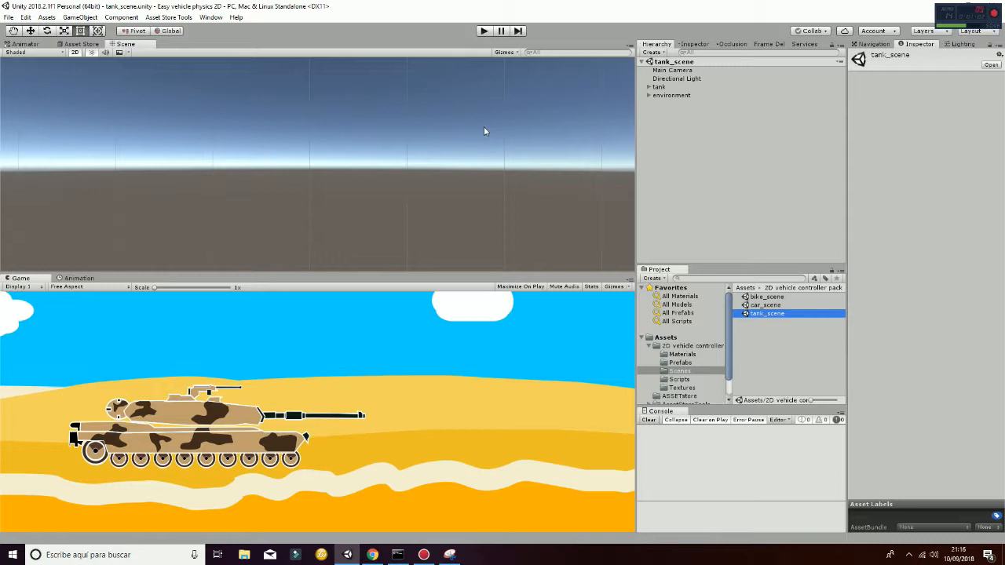
{"action": "left_click", "coordinate": [649, 86]}
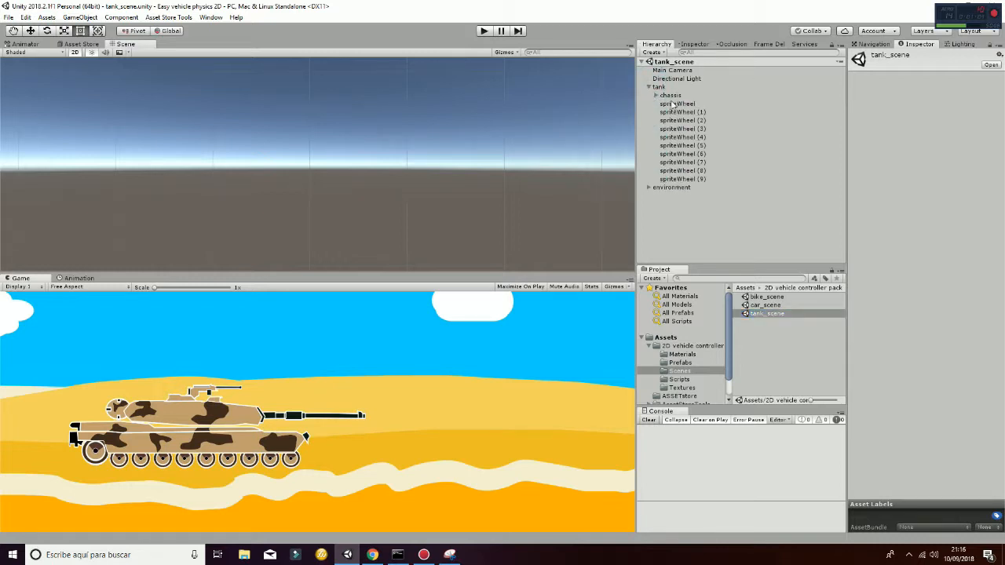
{"action": "mouse_move", "coordinate": [671, 105]}
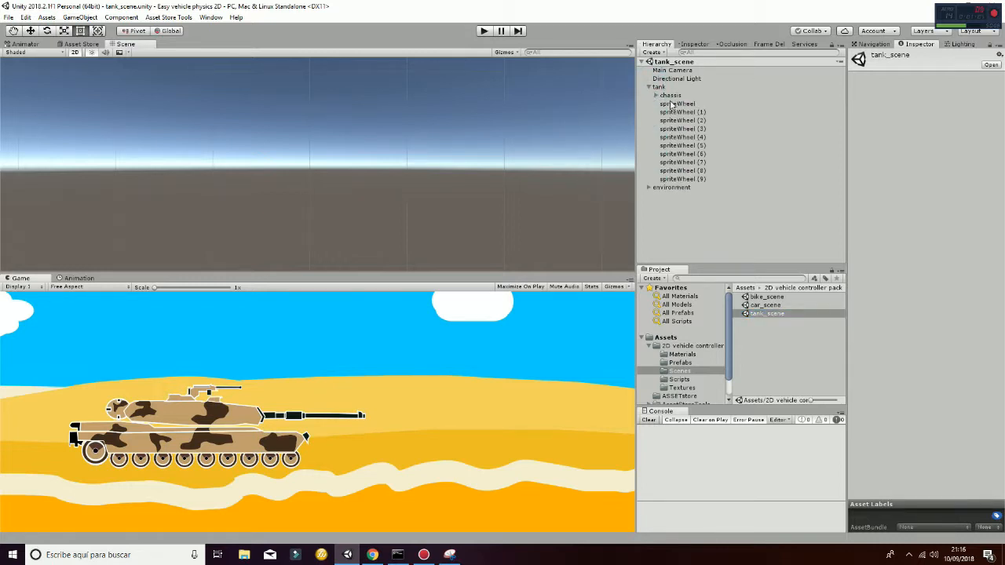
{"action": "left_click", "coordinate": [677, 103]}
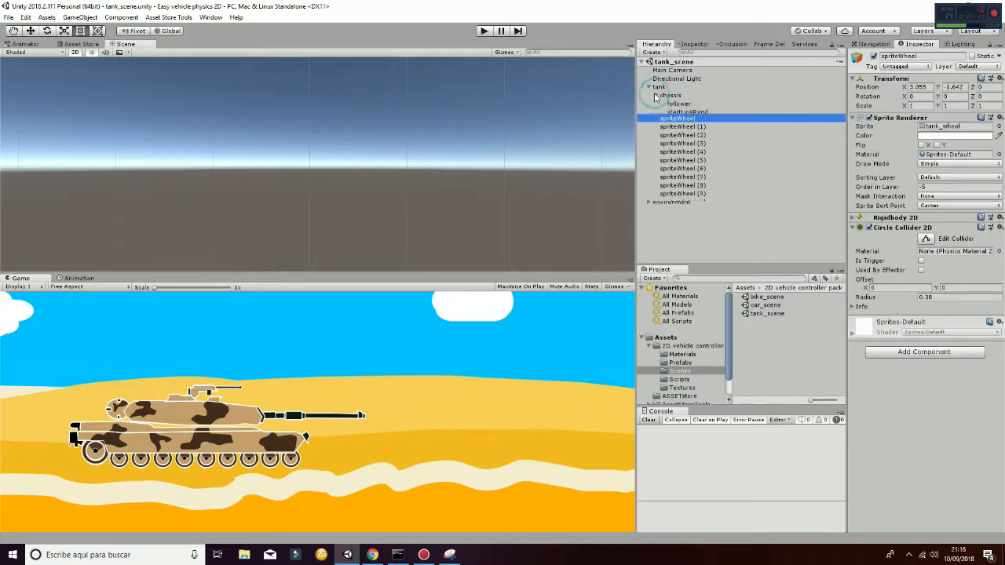
{"action": "left_click", "coordinate": [659, 86]}
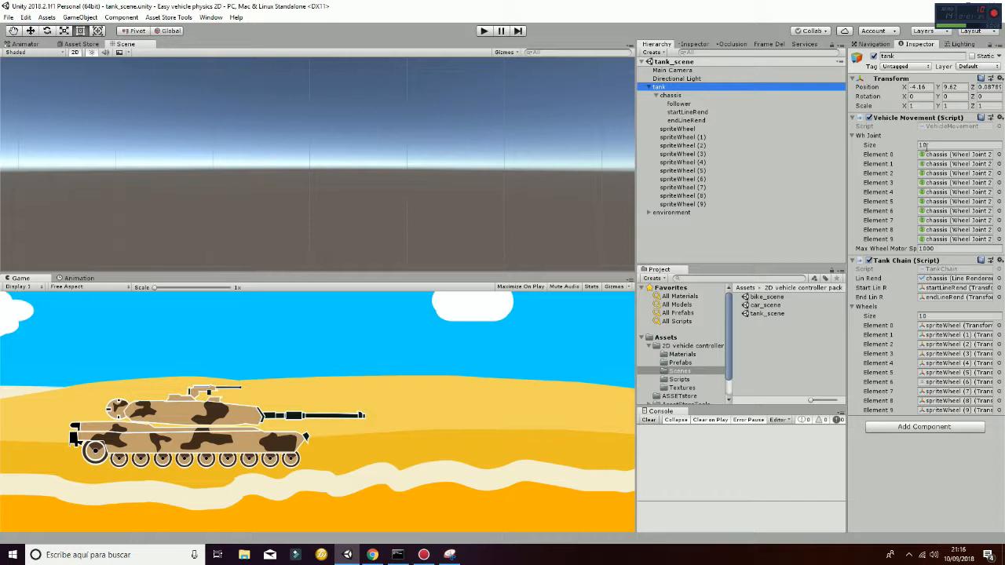
{"action": "mouse_move", "coordinate": [925, 150]}
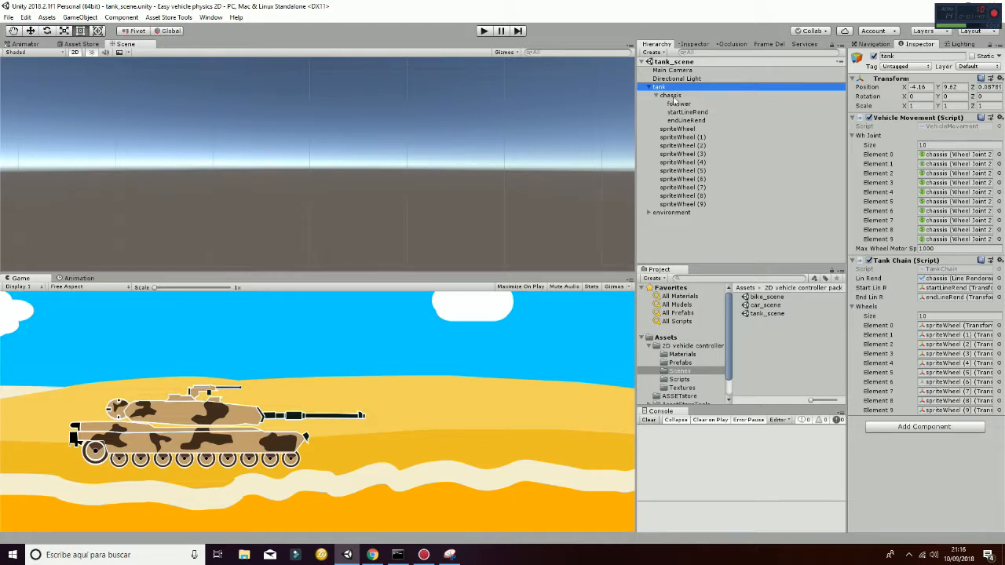
Step: Show the chassis's box collider, rigidbody, ten wheel joints and line renderer, then select tank
{"action": "left_click", "coordinate": [670, 95]}
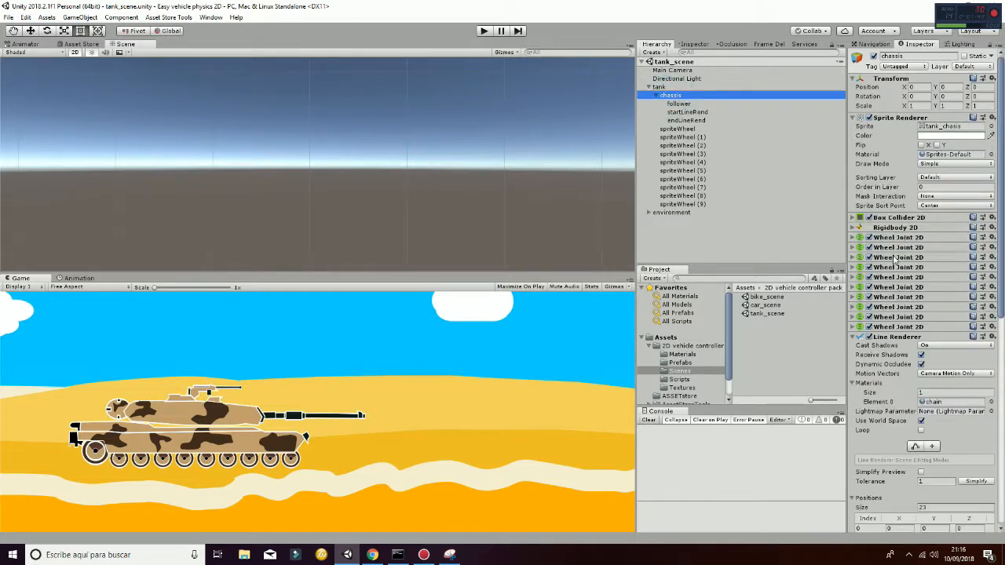
{"action": "left_click", "coordinate": [659, 86]}
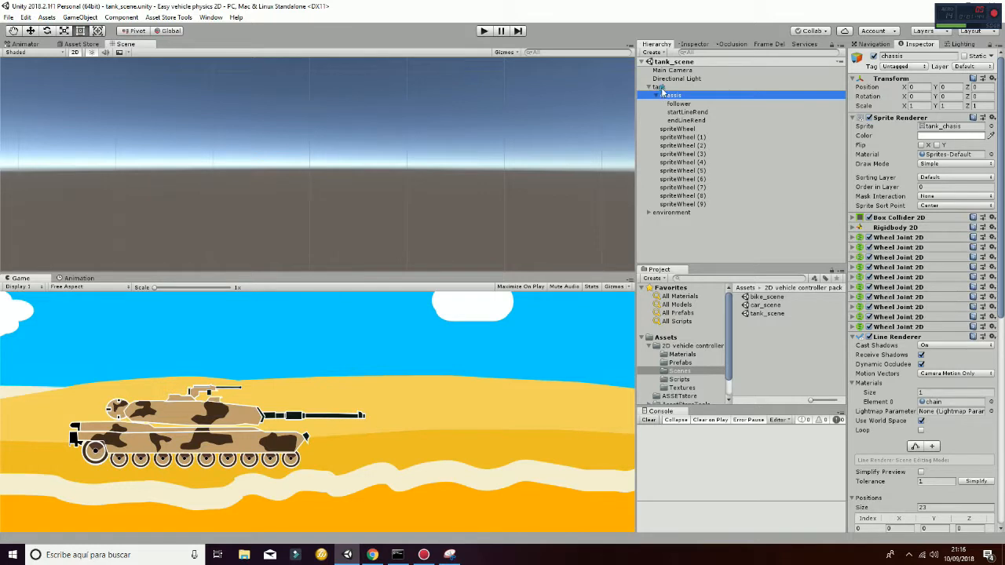
{"action": "left_click", "coordinate": [659, 86]}
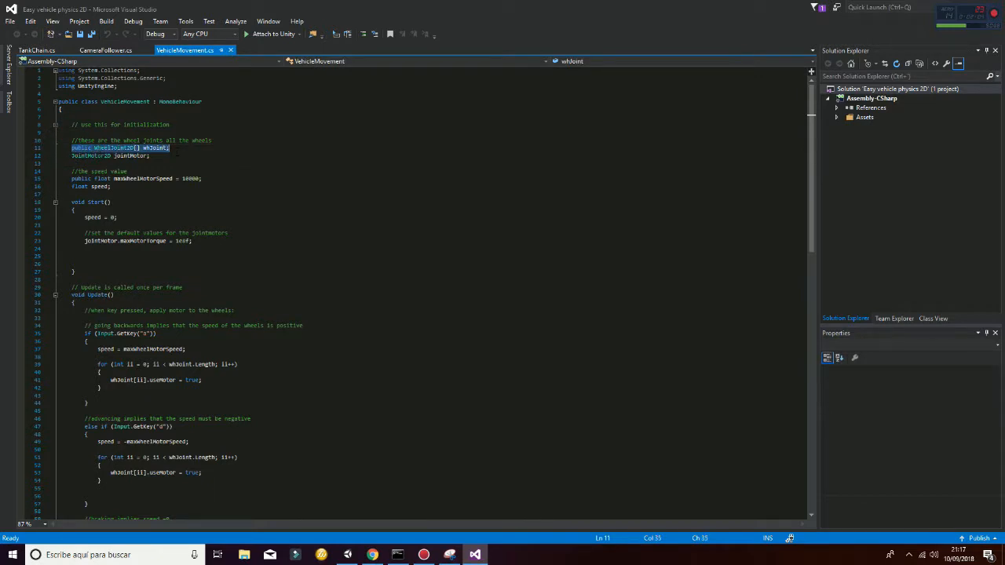
{"action": "mouse_move", "coordinate": [146, 153]}
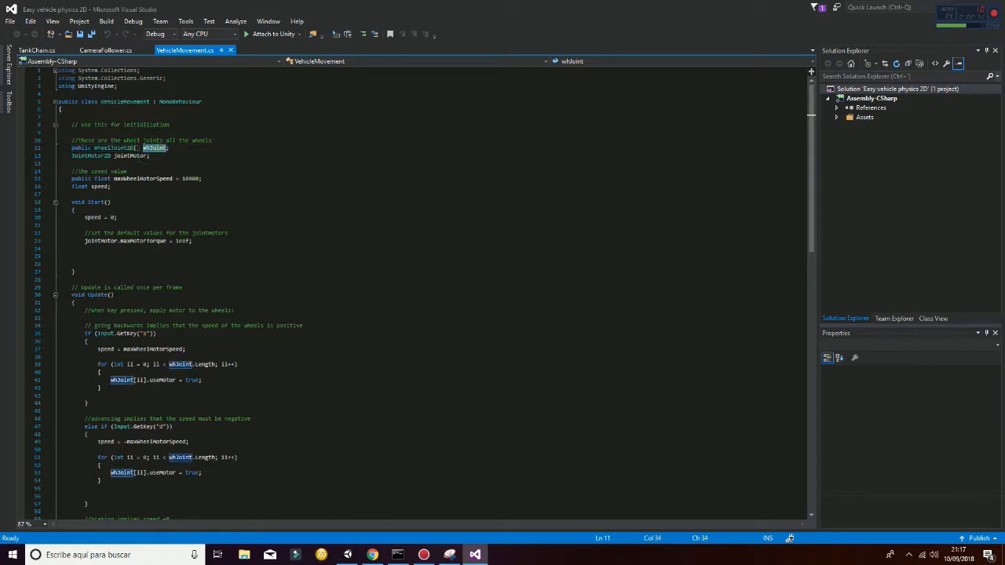
Step: Scroll VehicleMovement's Update code and highlight the loop assigning jointMotor to every wheel joint
{"action": "scroll", "scroll_direction": "down", "scroll_amount": 3}
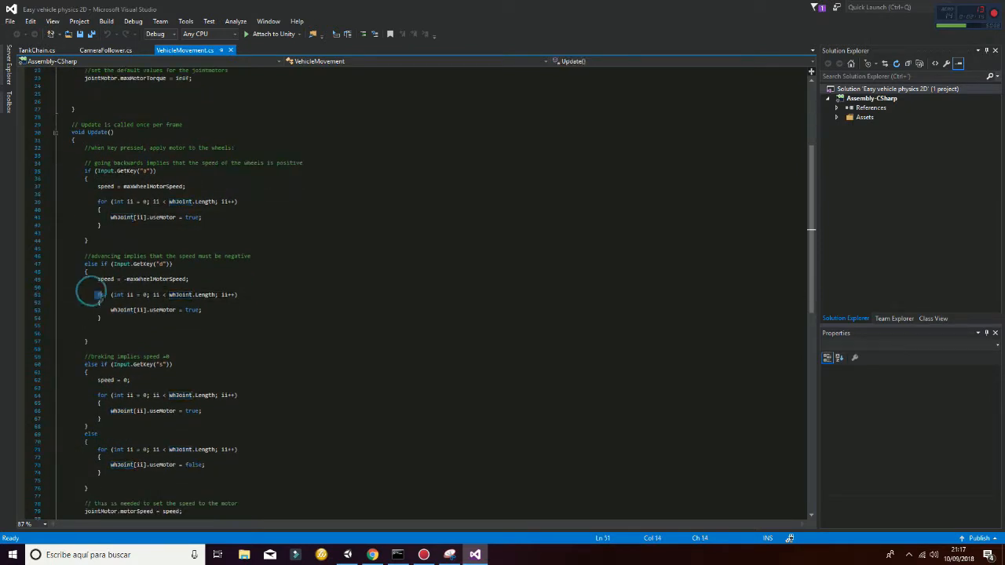
{"action": "left_click_drag", "start_coordinate": [99, 294], "coordinate": [200, 309]}
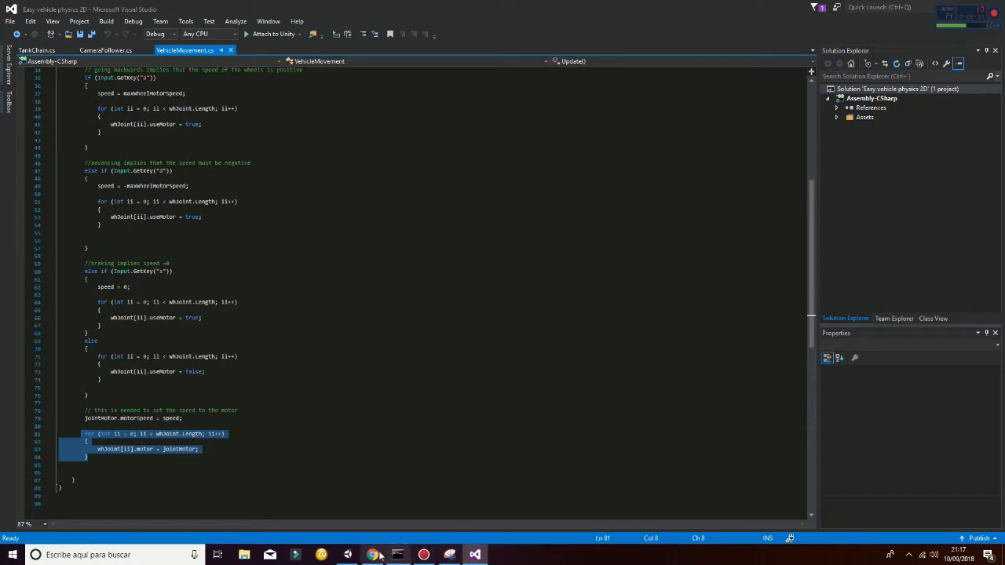
{"action": "mouse_move", "coordinate": [348, 555]}
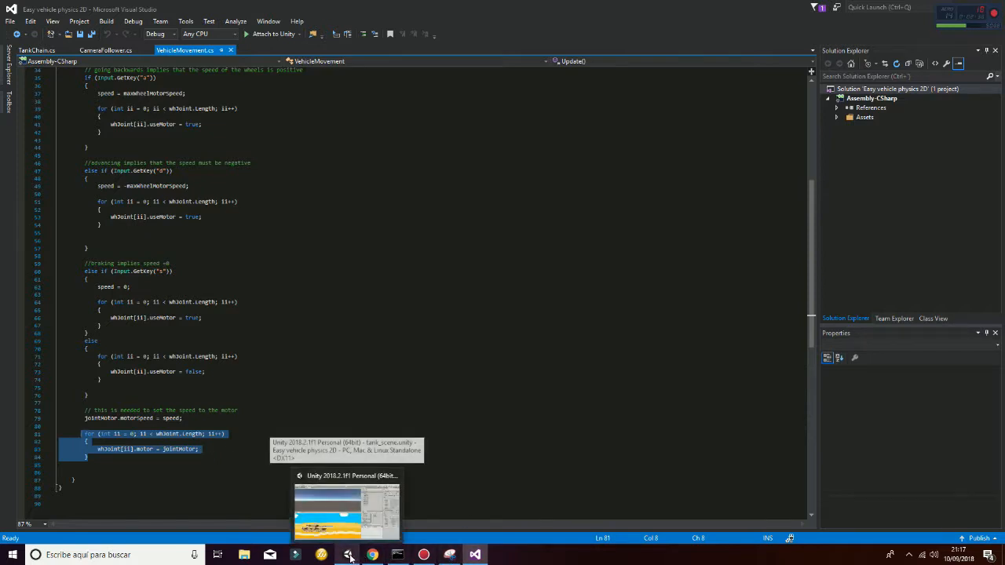
Step: Return to Unity, play the tank scene, drive the tank across the desert, then pause
{"action": "left_click", "coordinate": [346, 510]}
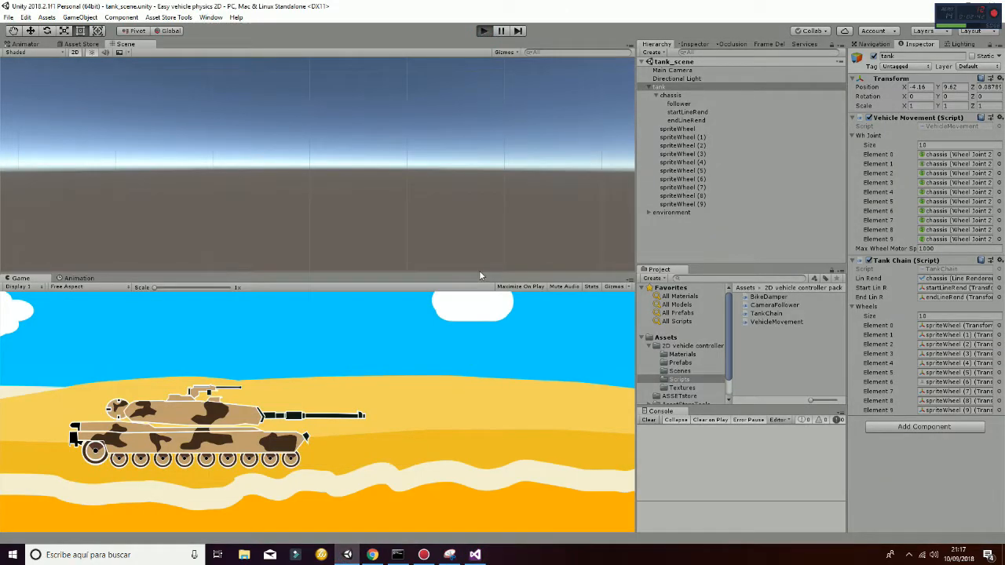
{"action": "left_click", "coordinate": [483, 30]}
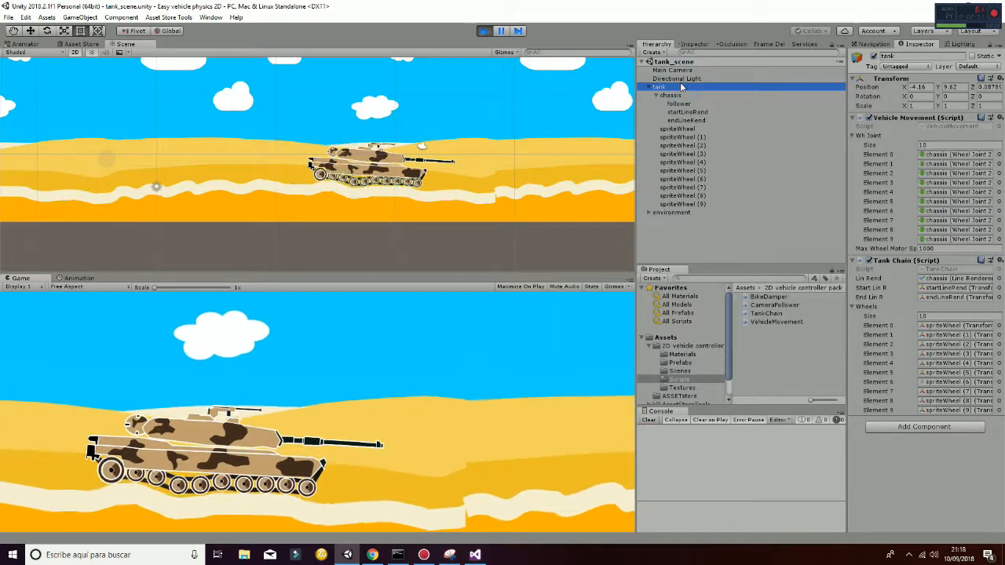
{"action": "left_click", "coordinate": [499, 30]}
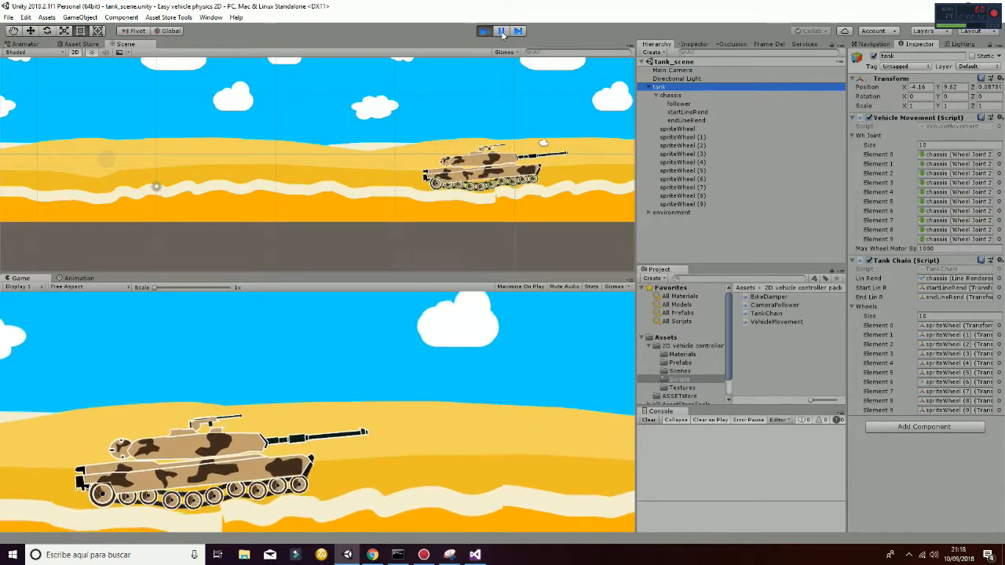
{"action": "left_click", "coordinate": [483, 30]}
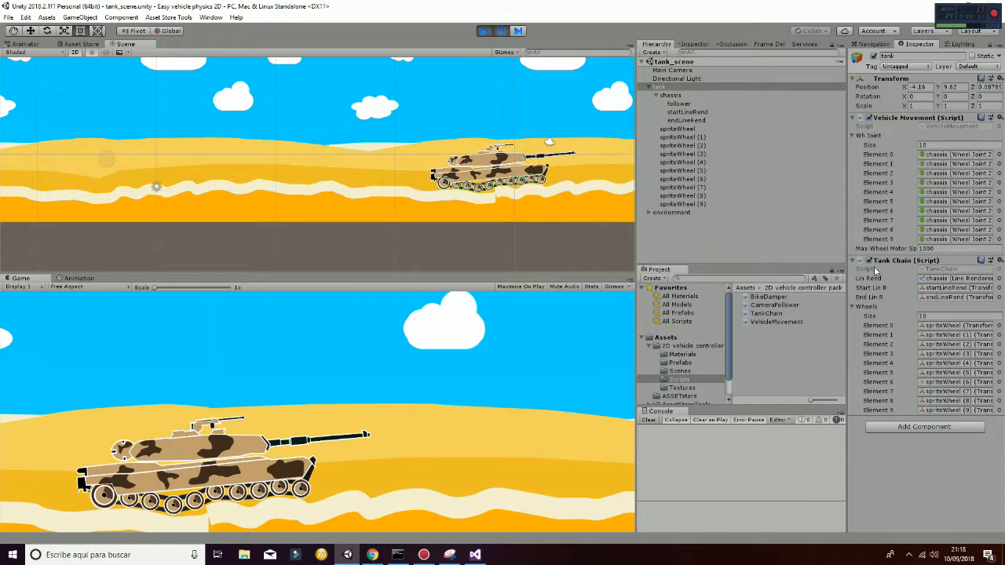
{"action": "mouse_move", "coordinate": [897, 267]}
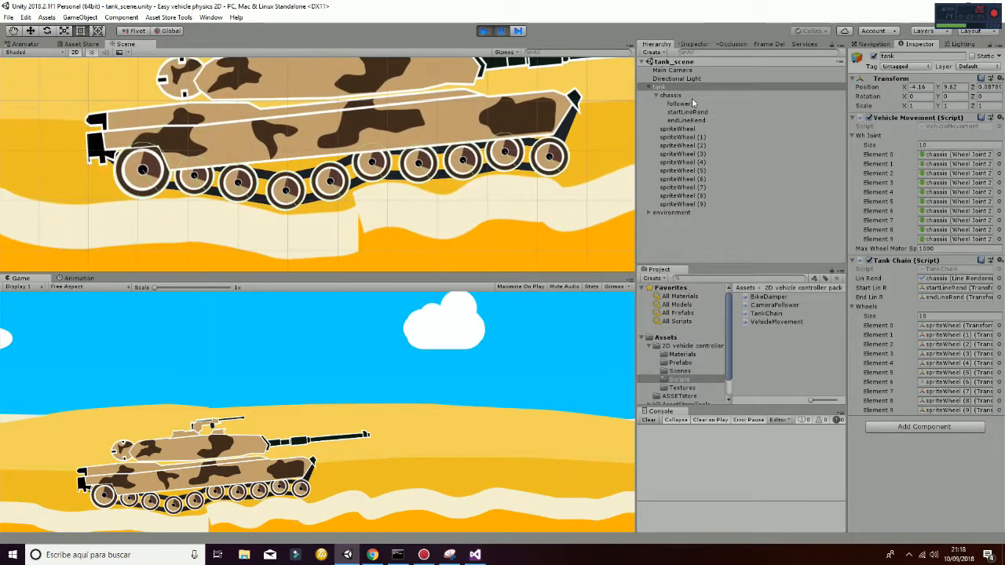
Step: Select chassis and scroll to its line renderer's 23 chain point positions while paused
{"action": "left_click", "coordinate": [671, 95]}
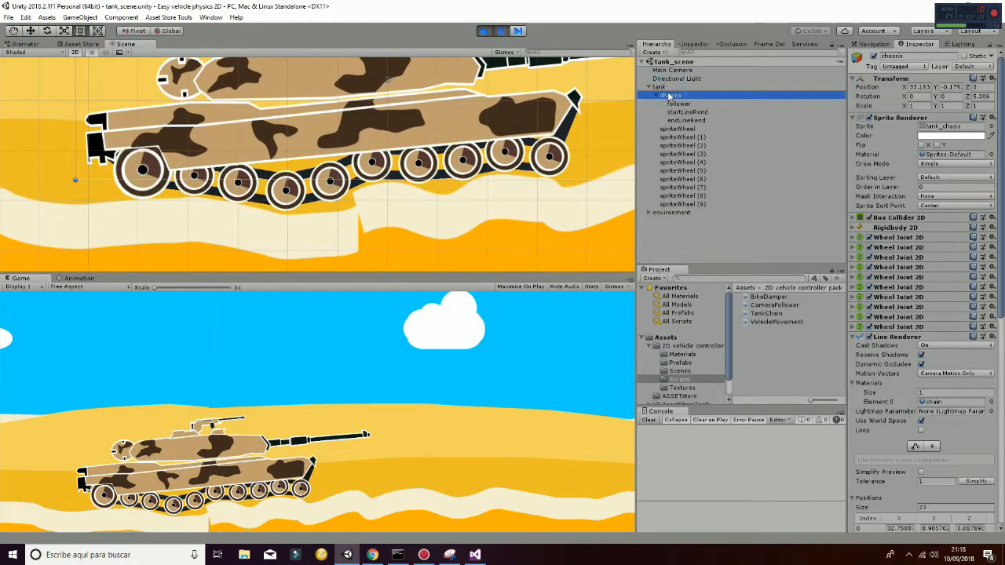
{"action": "scroll", "scroll_direction": "down", "scroll_amount": 3}
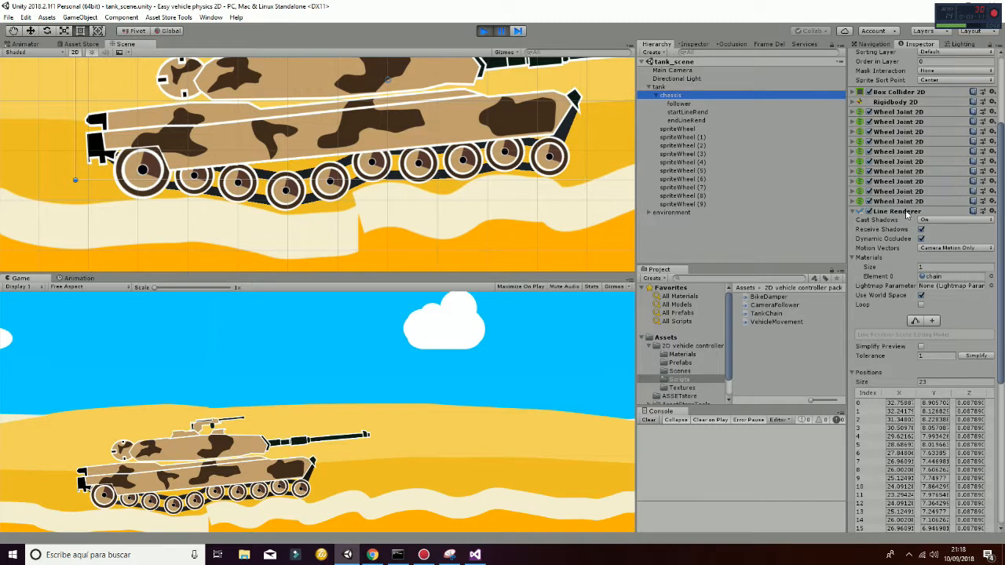
{"action": "scroll", "scroll_direction": "down", "scroll_amount": 3}
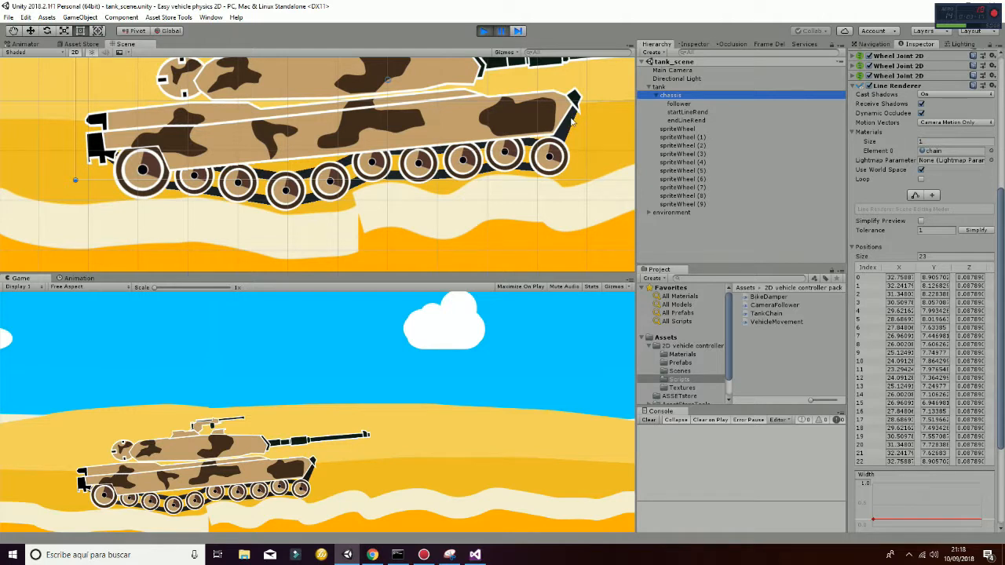
{"action": "mouse_move", "coordinate": [571, 104]}
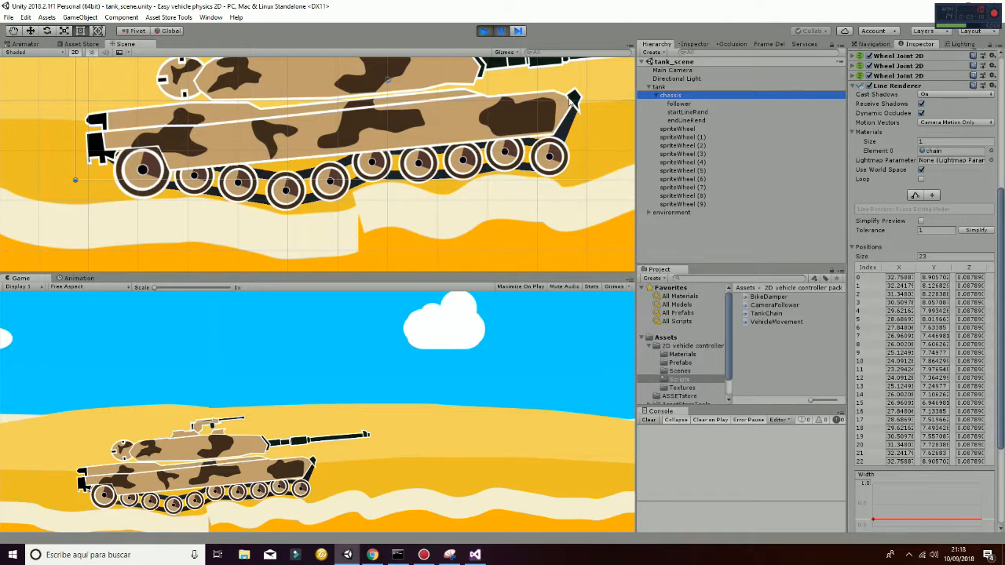
{"action": "mouse_move", "coordinate": [548, 165]}
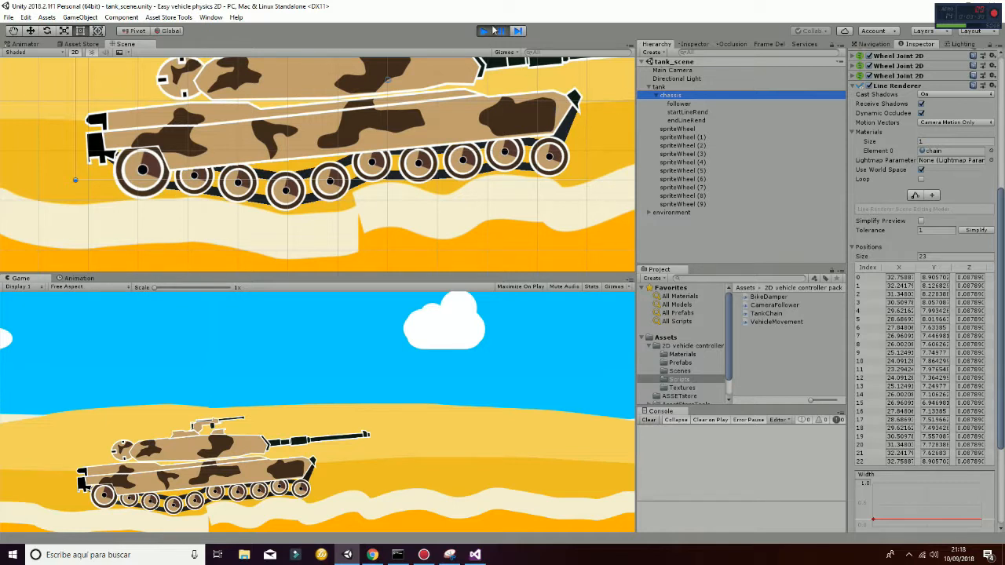
Step: Exit play mode so the tank resets and the 23 chain positions return to zero
{"action": "left_click", "coordinate": [483, 31]}
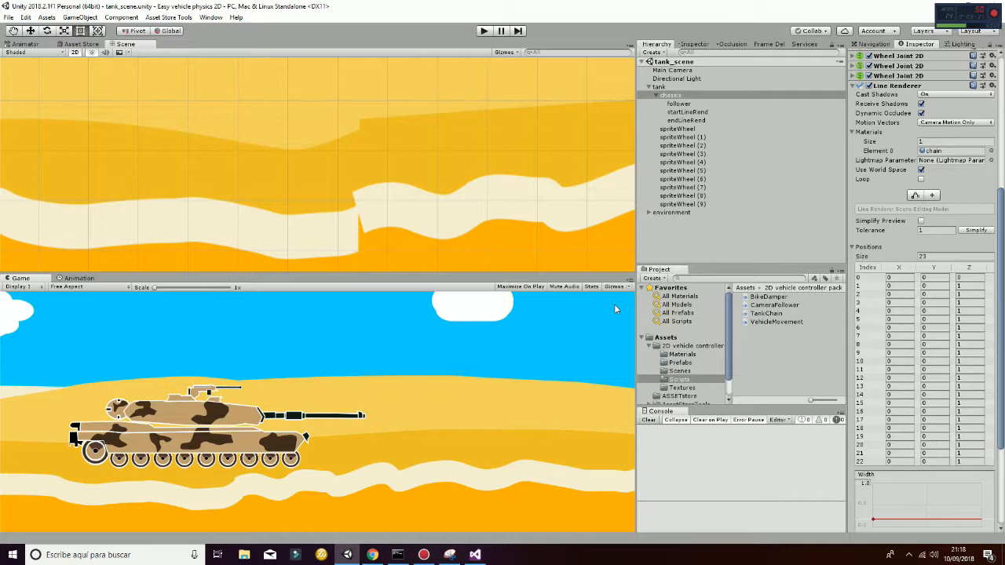
{"action": "mouse_move", "coordinate": [601, 306]}
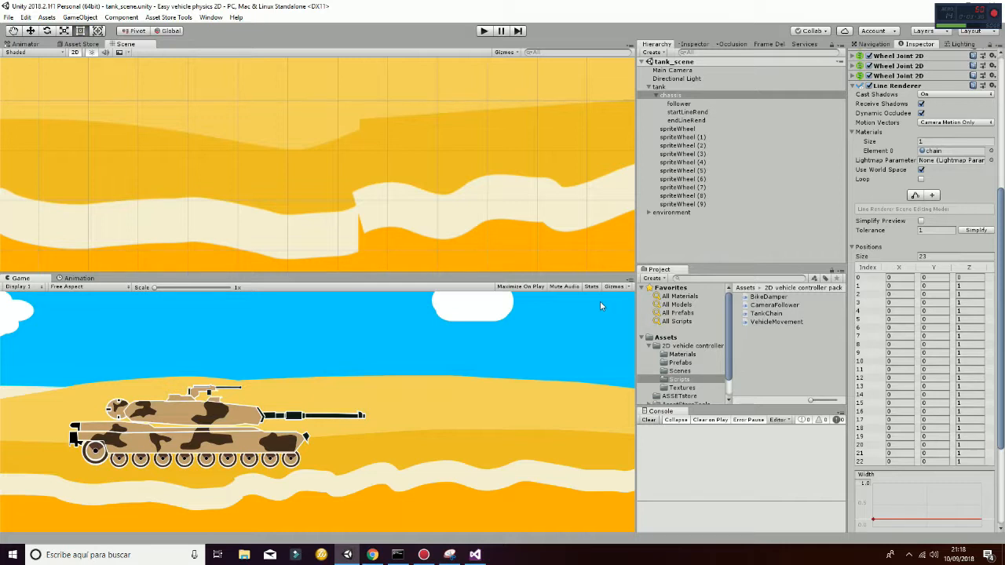
{"action": "mouse_move", "coordinate": [587, 129]}
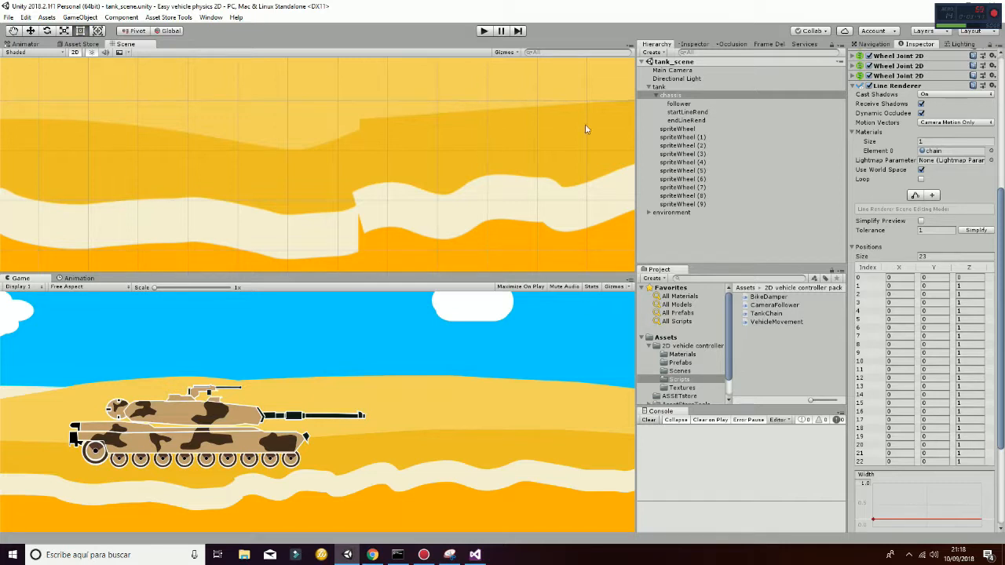